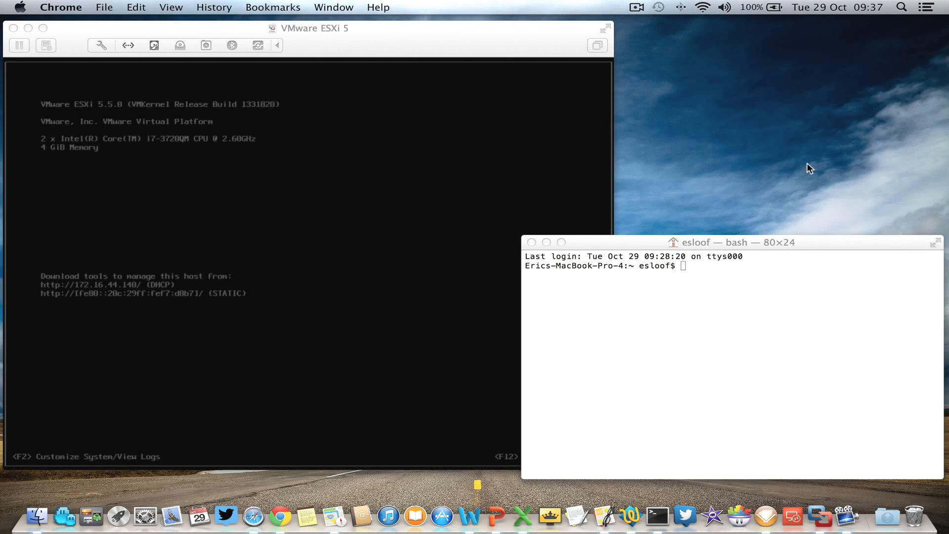
pyautogui.moveTo(778, 151)
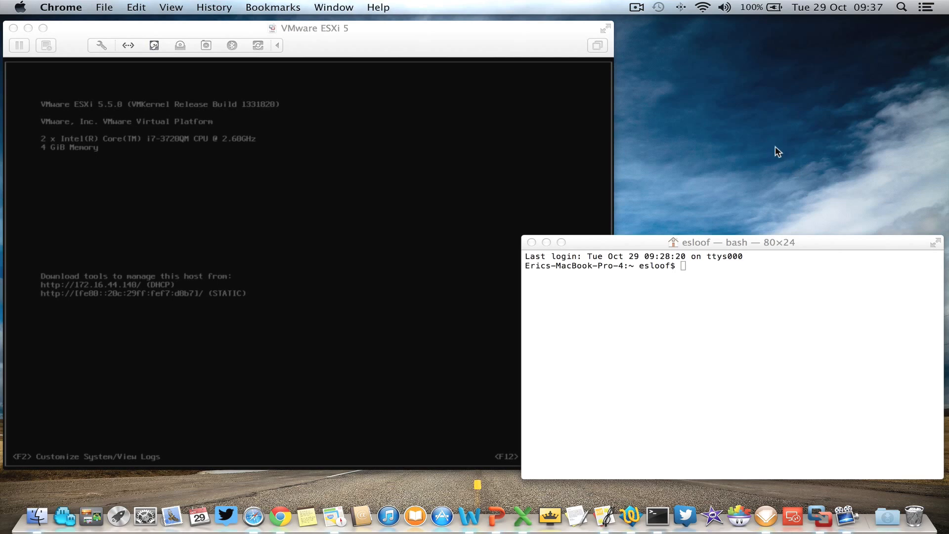
pyautogui.moveTo(497, 348)
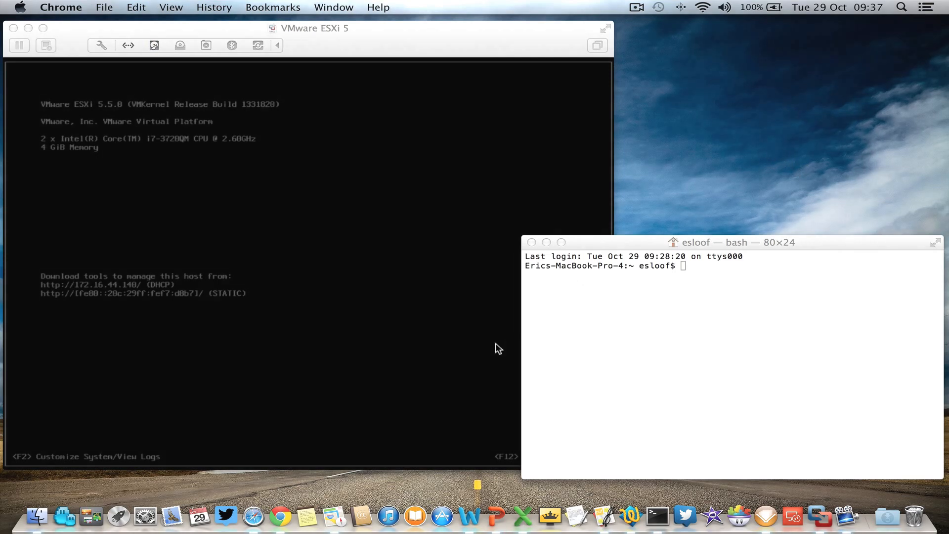
pyautogui.moveTo(404, 465)
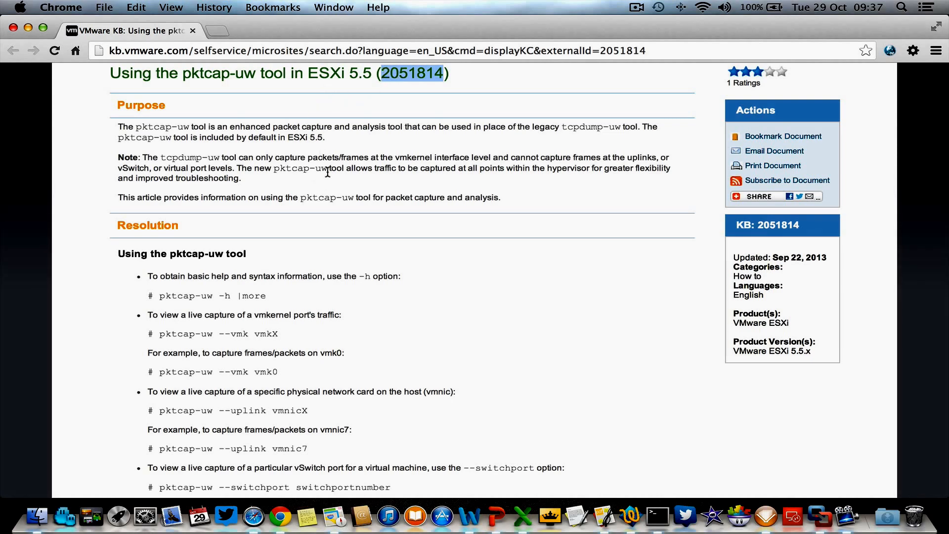
# Step: Highlight the vmnicX, vmk0, --switchport 8 and /tmp/test.pcap placeholders in the pktcap-uw examples
pyautogui.scroll(-3)
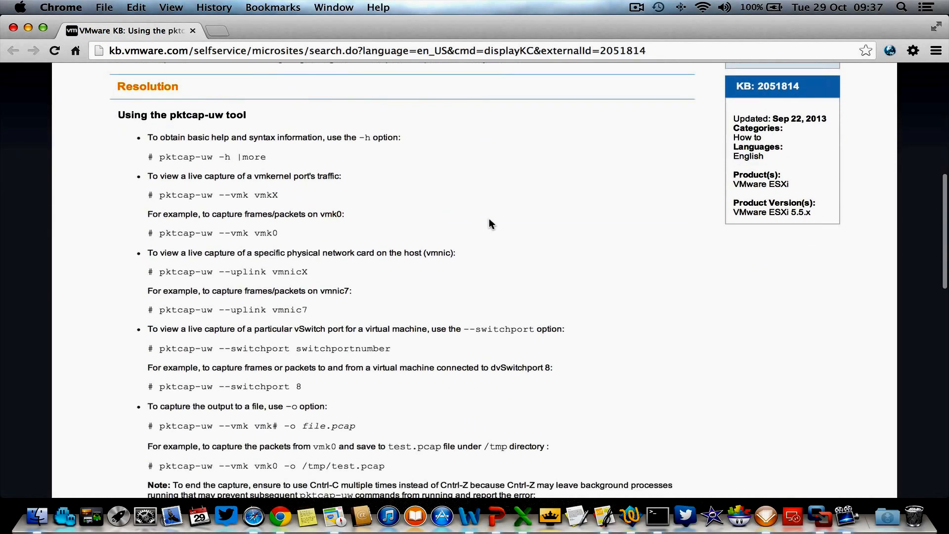
pyautogui.doubleClick(291, 272)
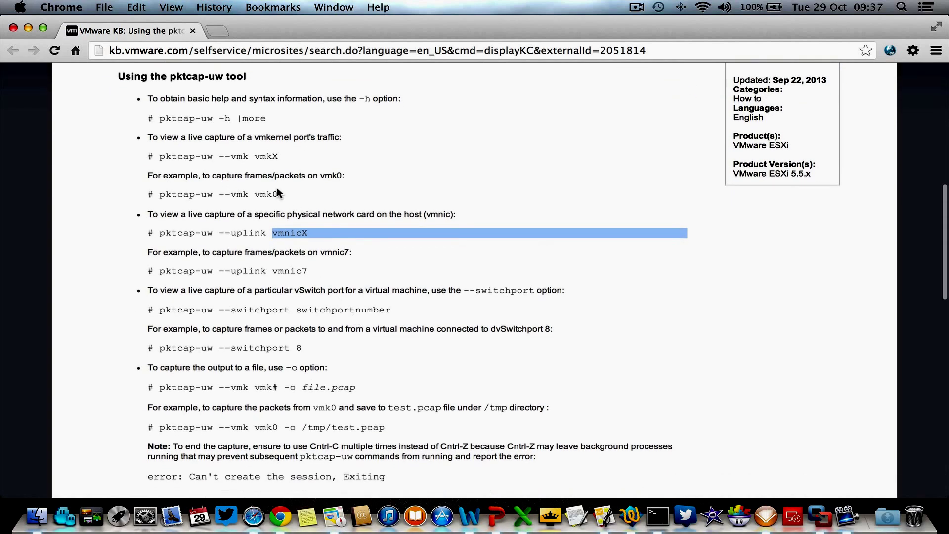
pyautogui.doubleClick(265, 194)
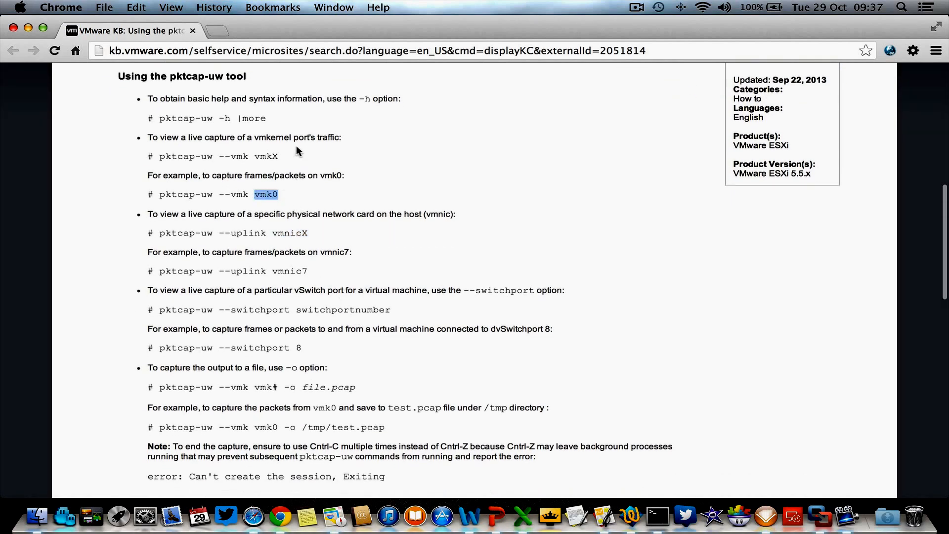
pyautogui.scroll(-3)
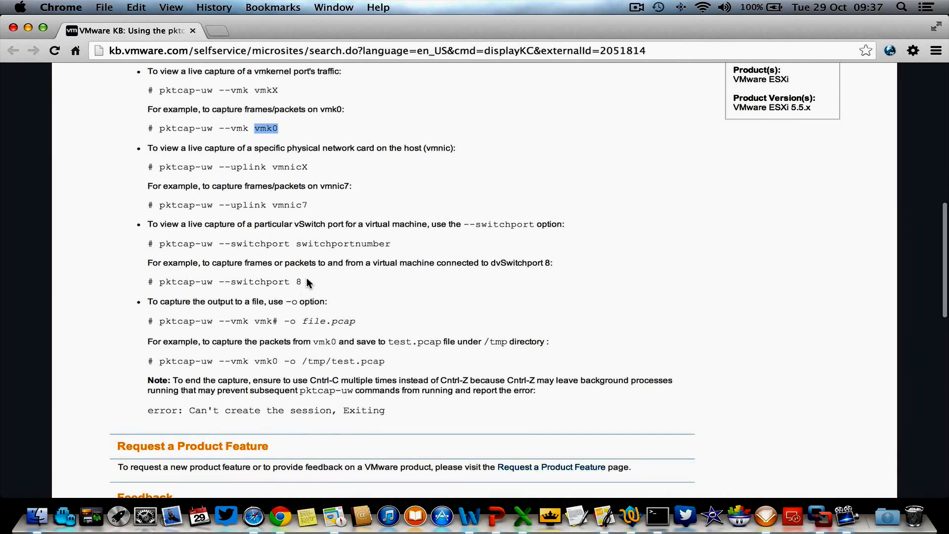
pyautogui.doubleClick(257, 281)
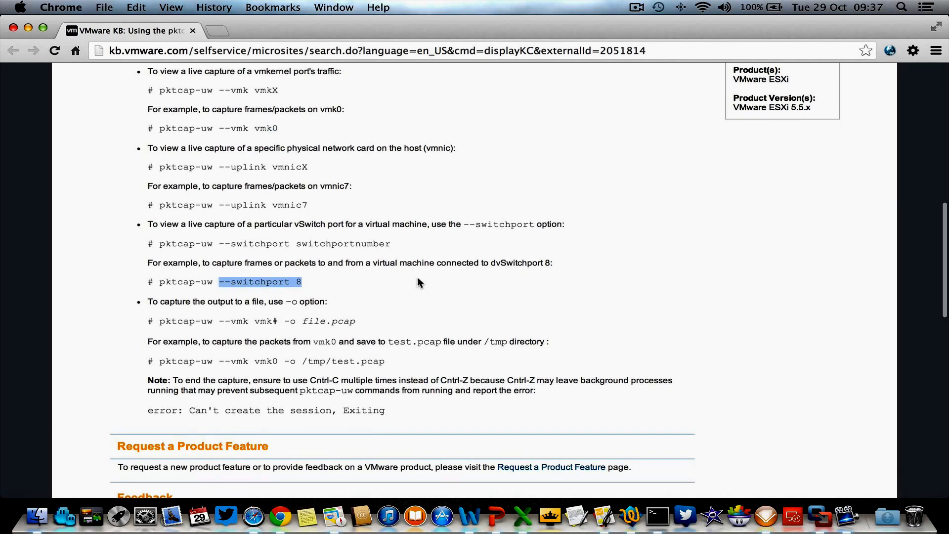
pyautogui.moveTo(400, 341)
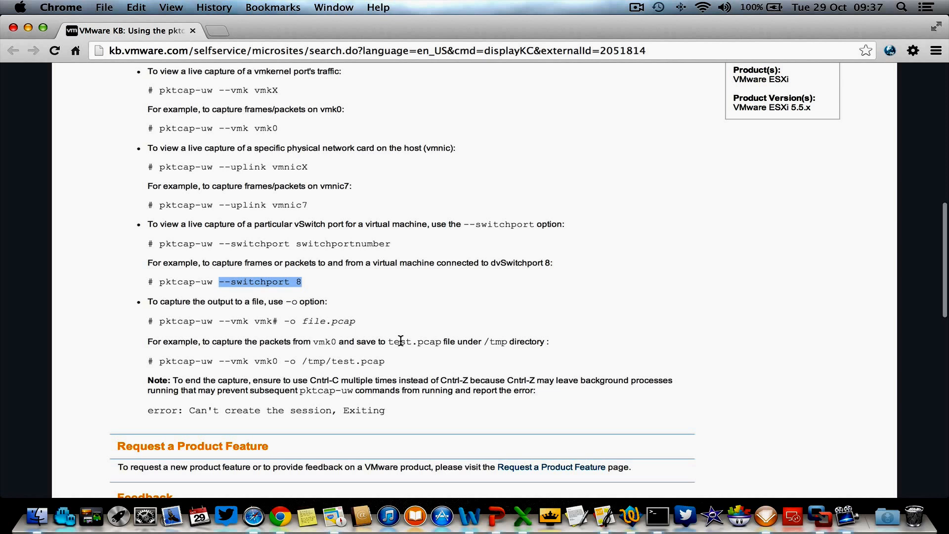
pyautogui.doubleClick(357, 361)
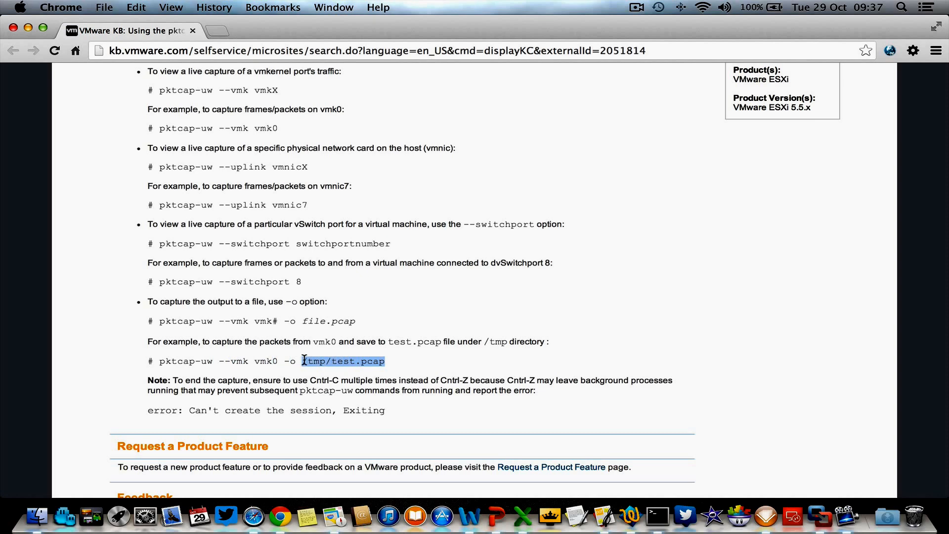
pyautogui.scroll(-3)
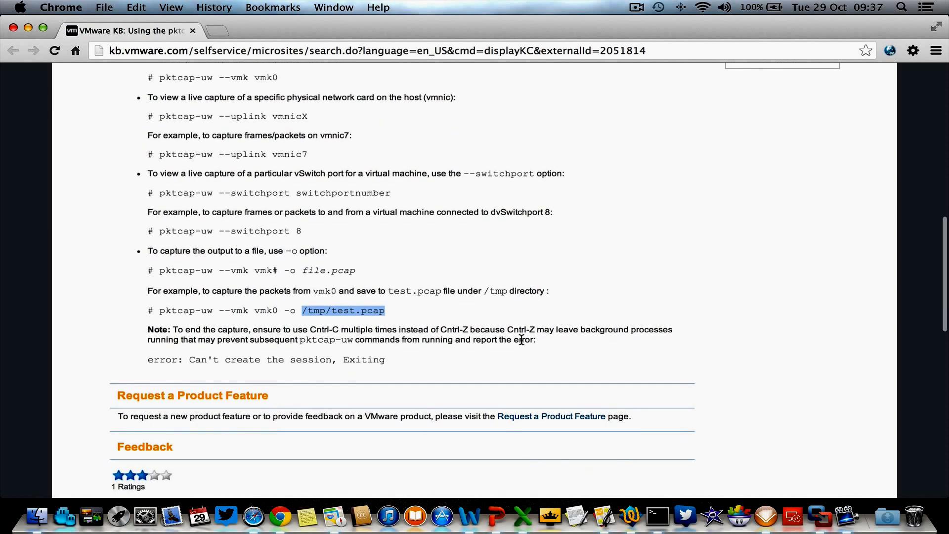
pyautogui.moveTo(394, 366)
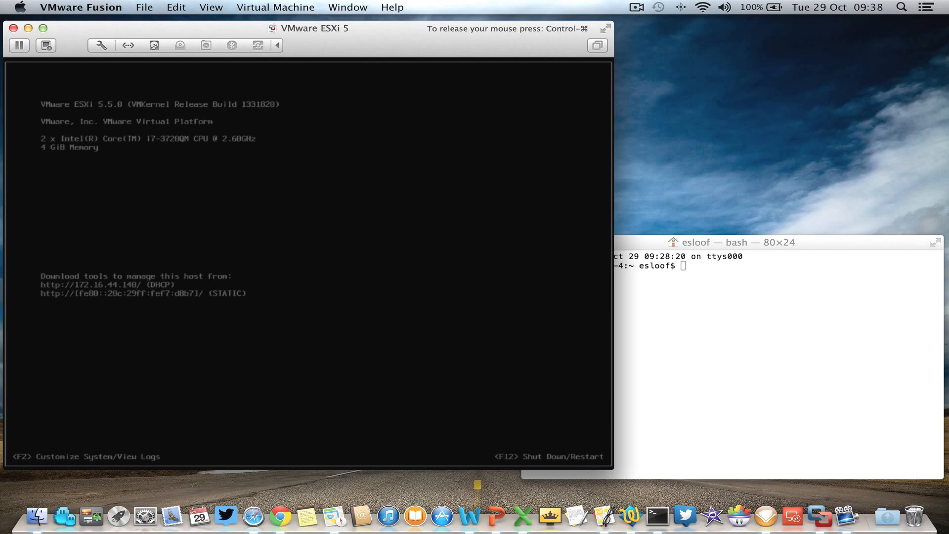
# Step: Log in as root at the ESXi F2 customization prompt
pyautogui.press('f2')
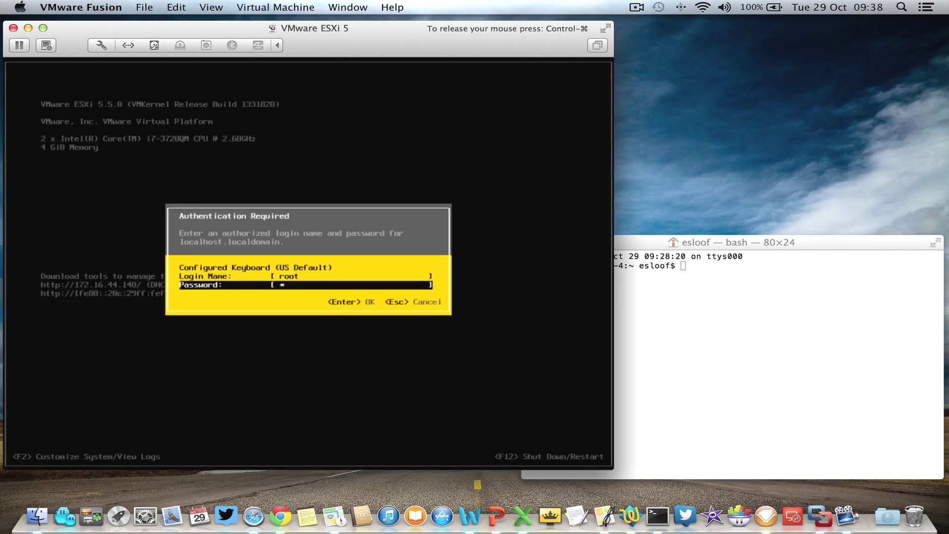
pyautogui.write('password')
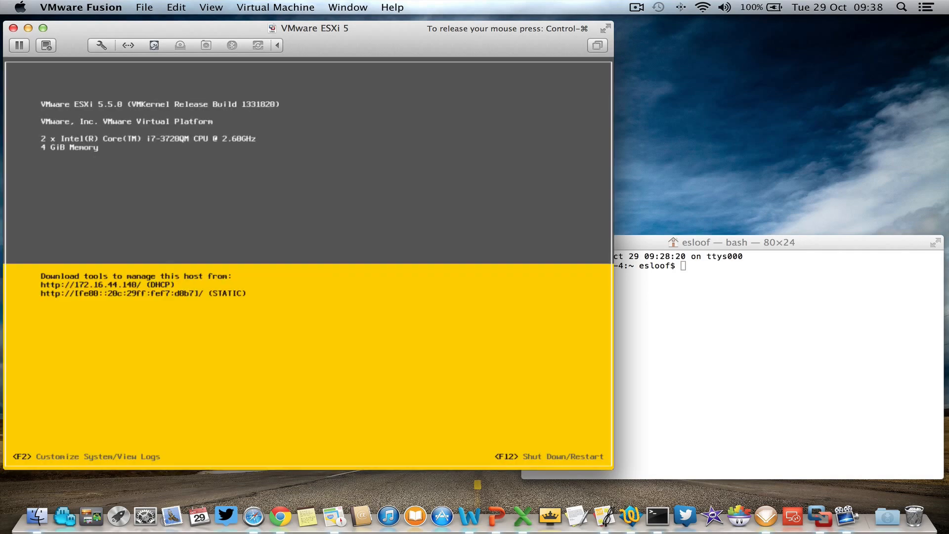
pyautogui.press('f2')
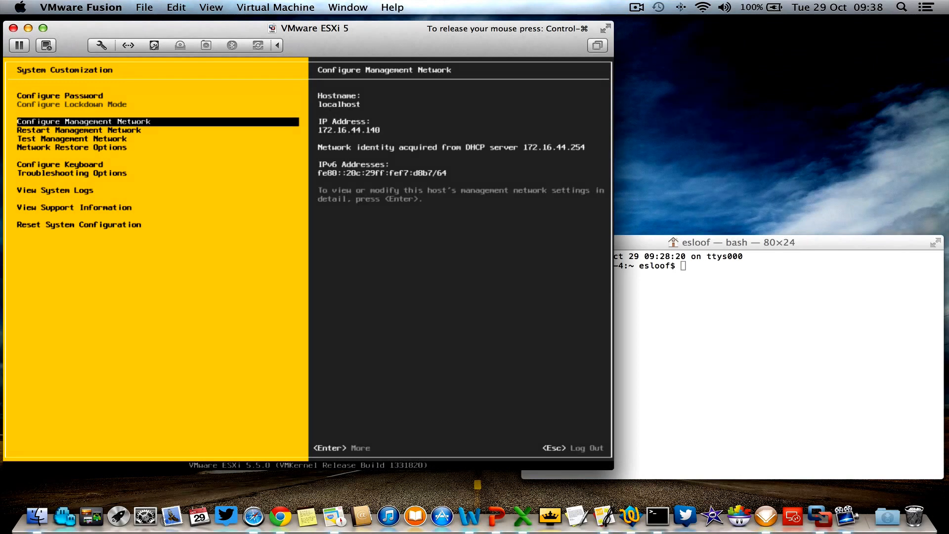
# Step: Enable ESXi Shell and SSH in Troubleshooting Options, then exit to the start screen
pyautogui.press('Down')
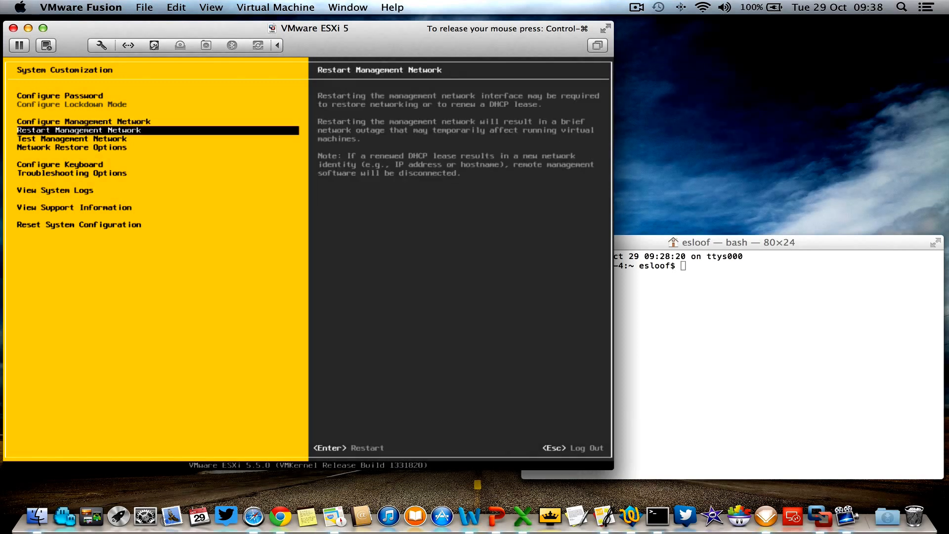
pyautogui.press('Down')
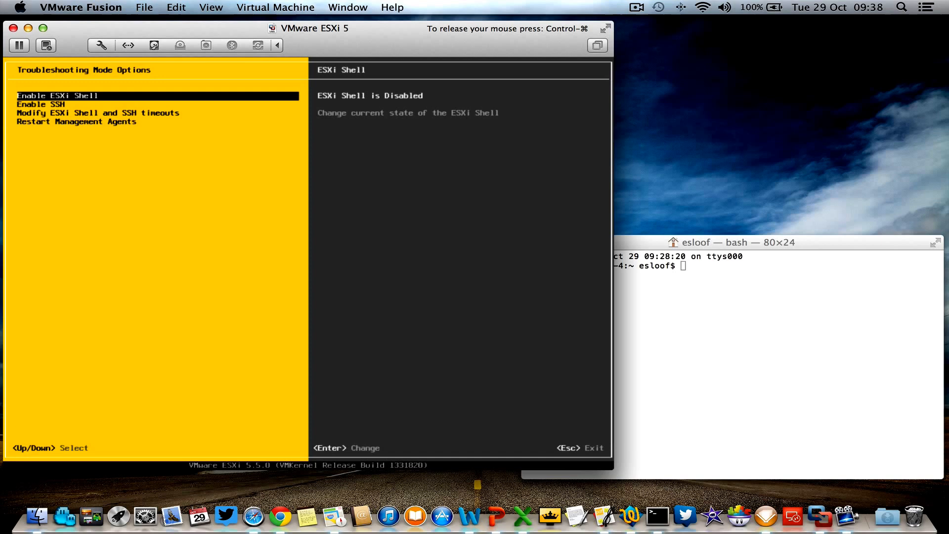
pyautogui.press('Return')
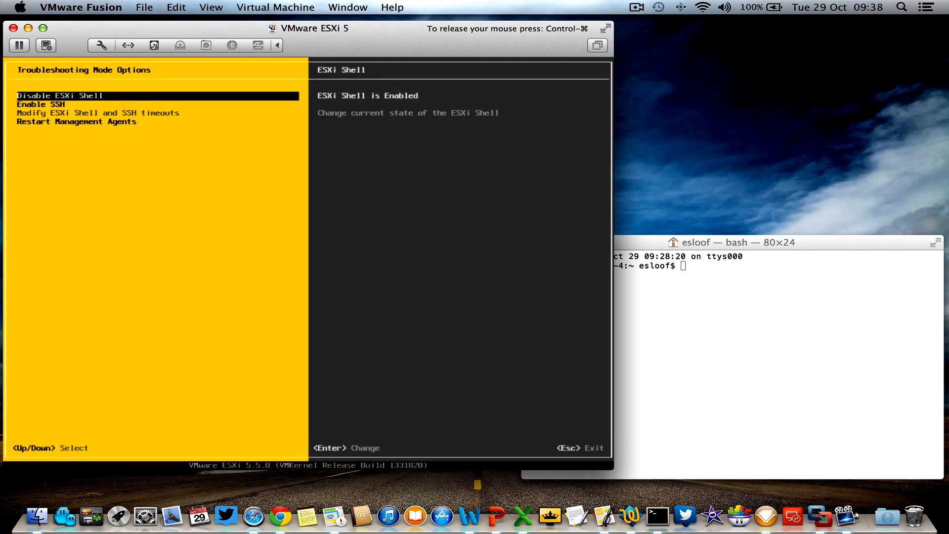
pyautogui.press('Down')
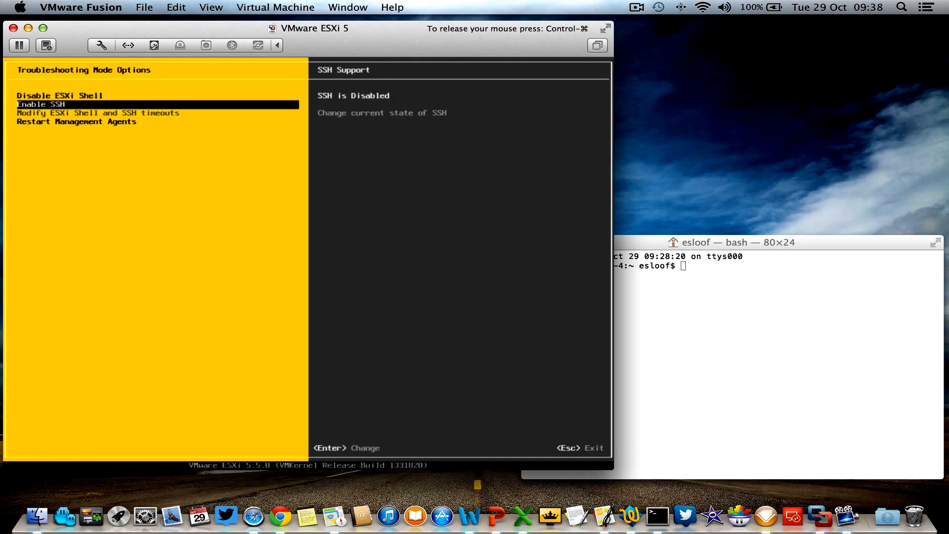
pyautogui.press('Return')
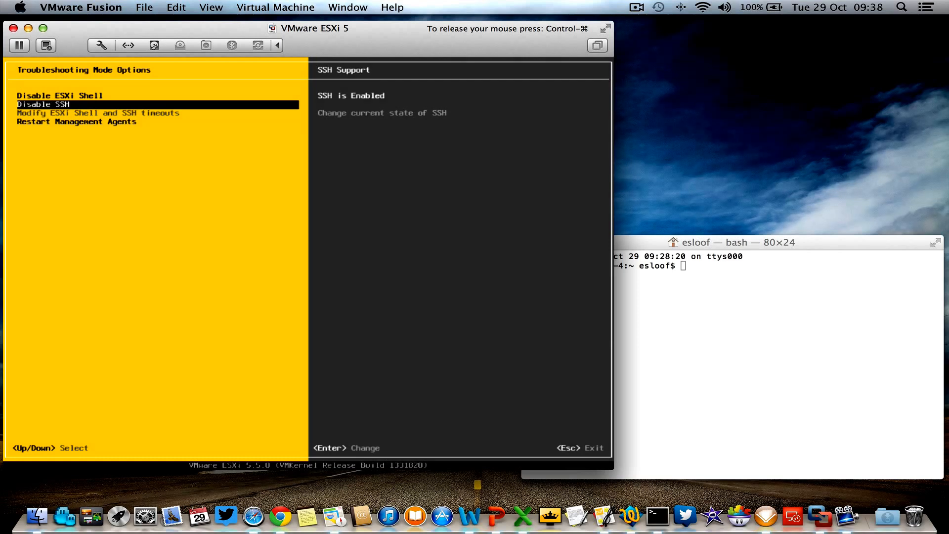
pyautogui.press('Escape')
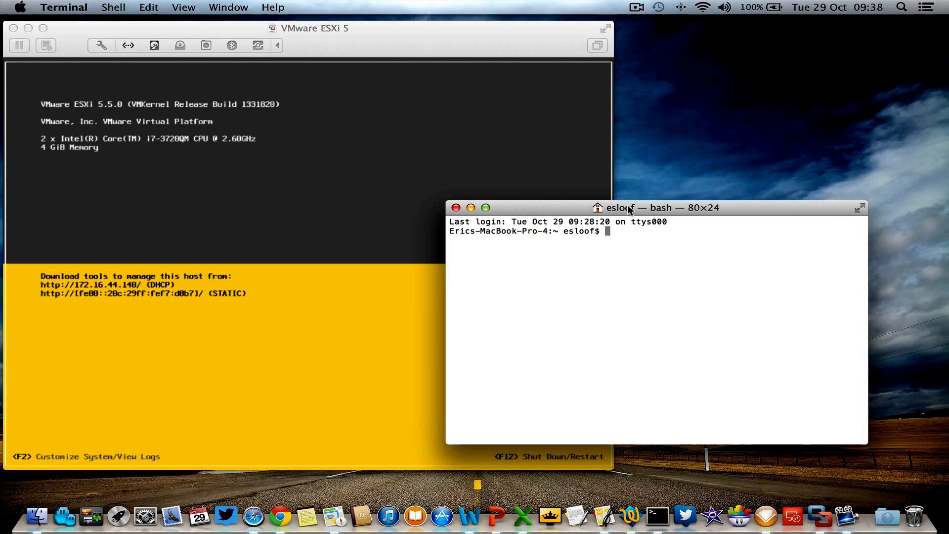
pyautogui.moveTo(666, 266)
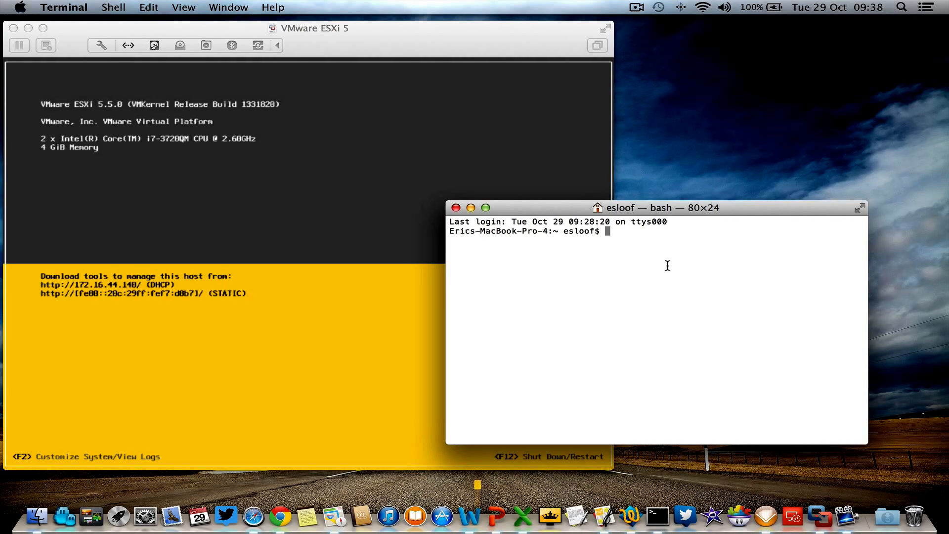
pyautogui.write('ssh')
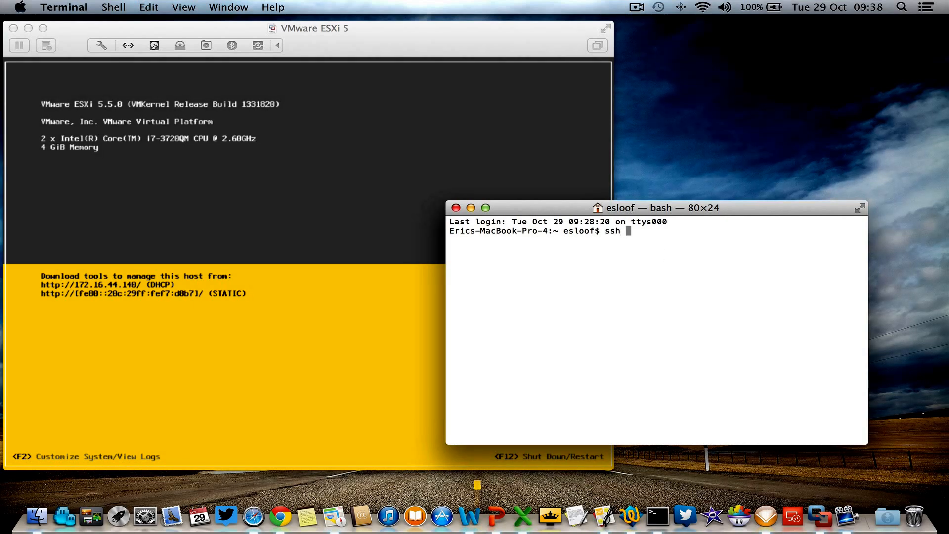
pyautogui.write('root@')
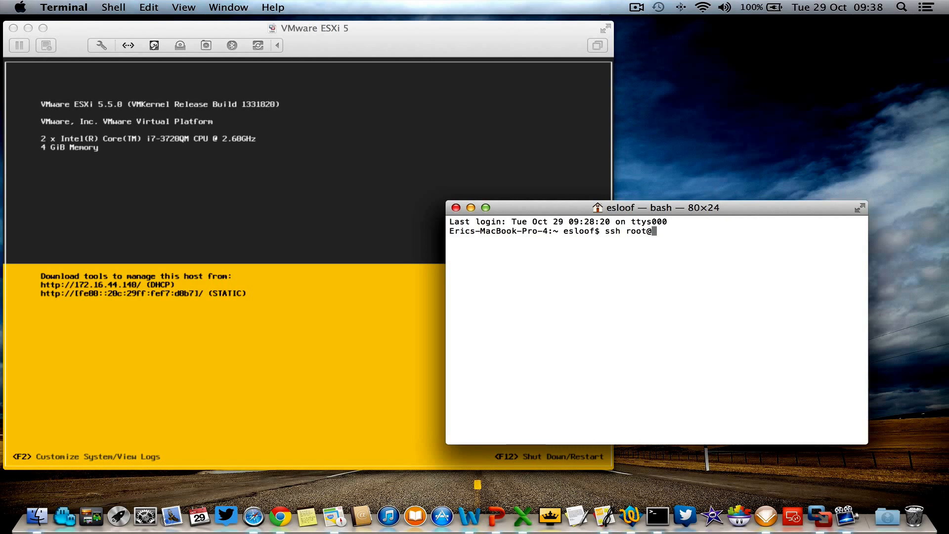
pyautogui.write('172')
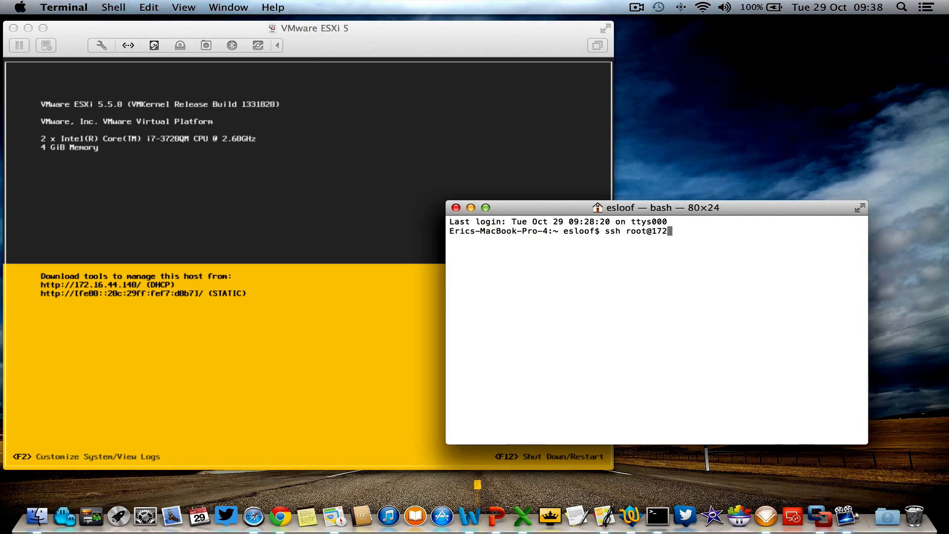
pyautogui.write('16.44.')
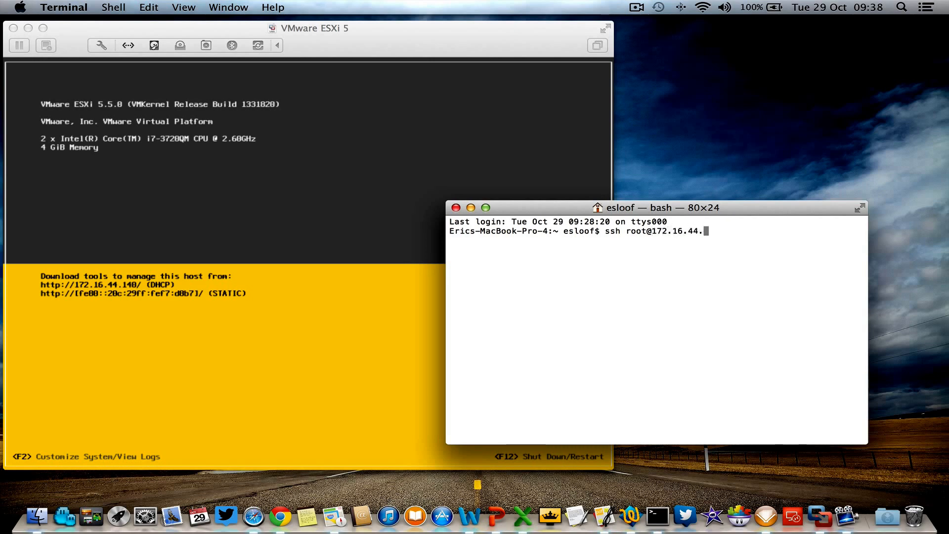
pyautogui.write('140')
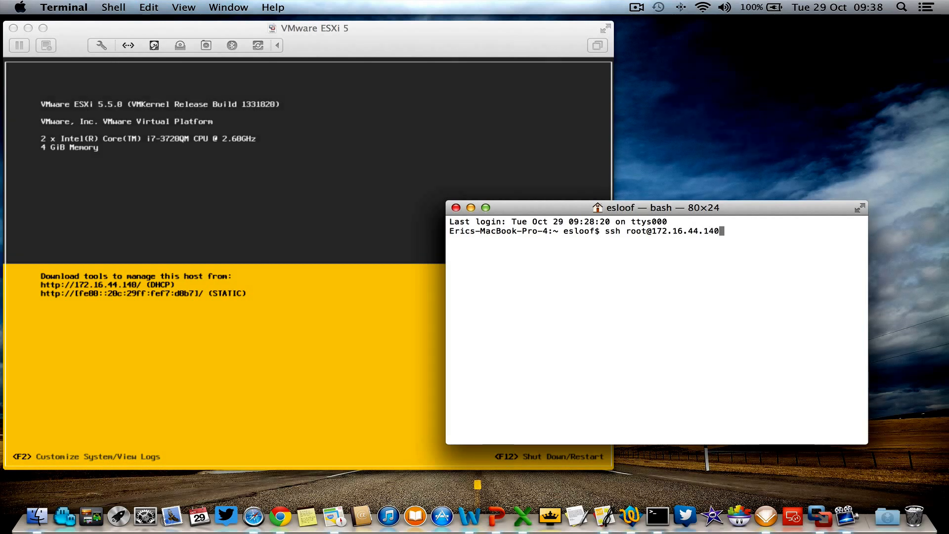
pyautogui.press('Return')
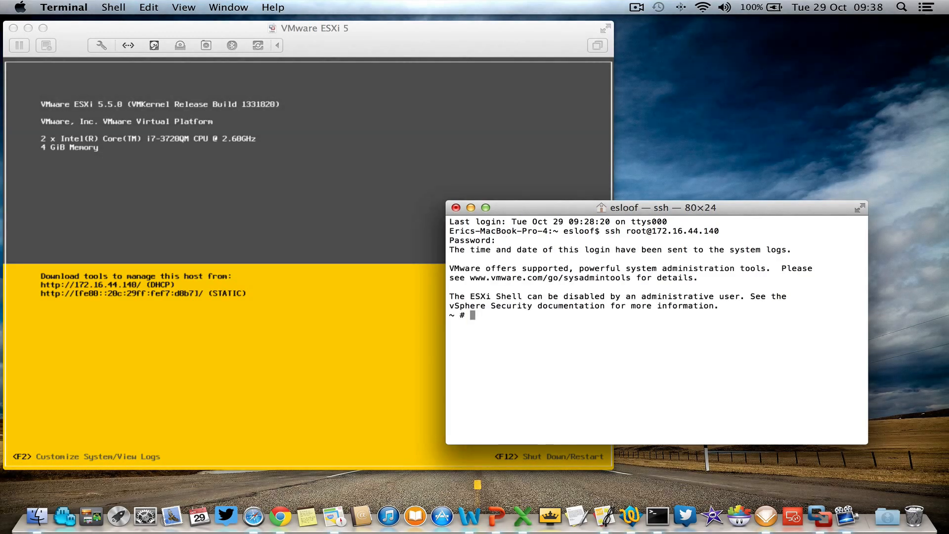
pyautogui.moveTo(279, 517)
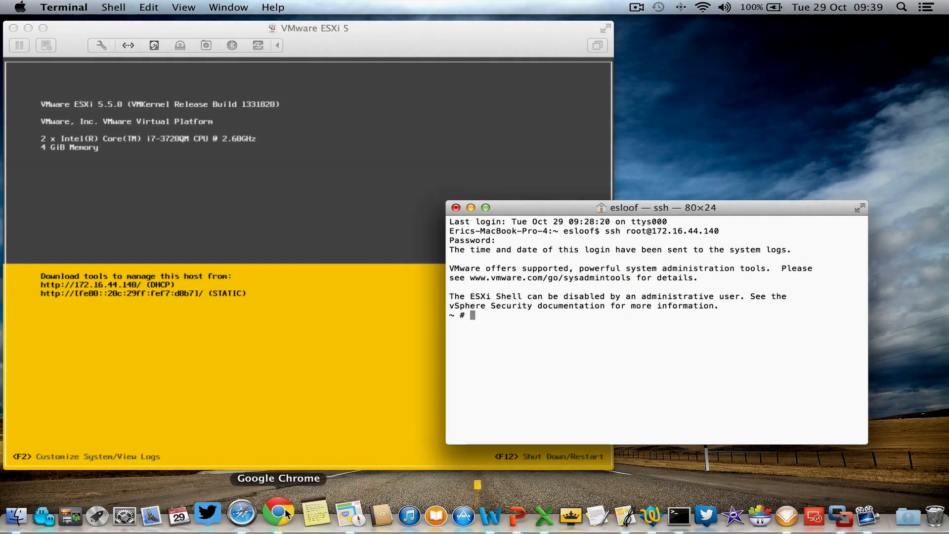
pyautogui.click(278, 515)
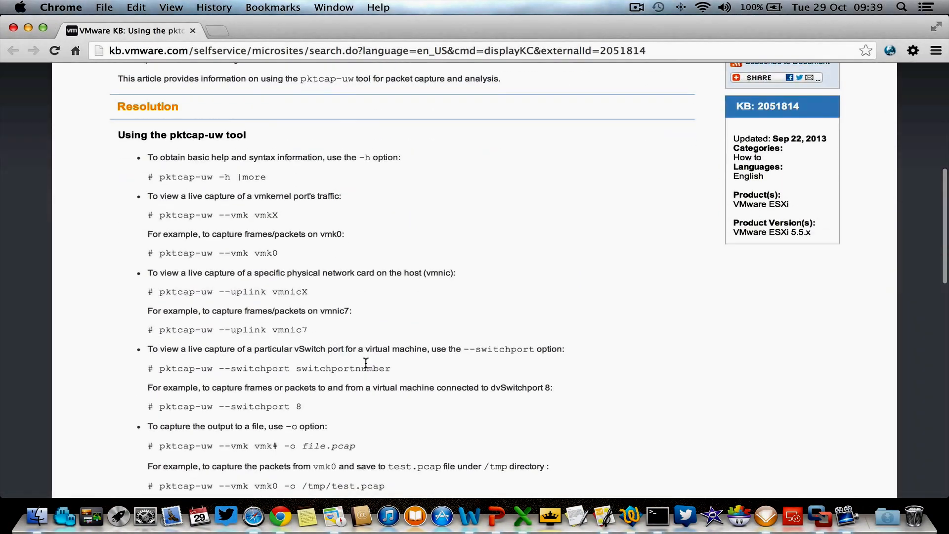
pyautogui.scroll(-3)
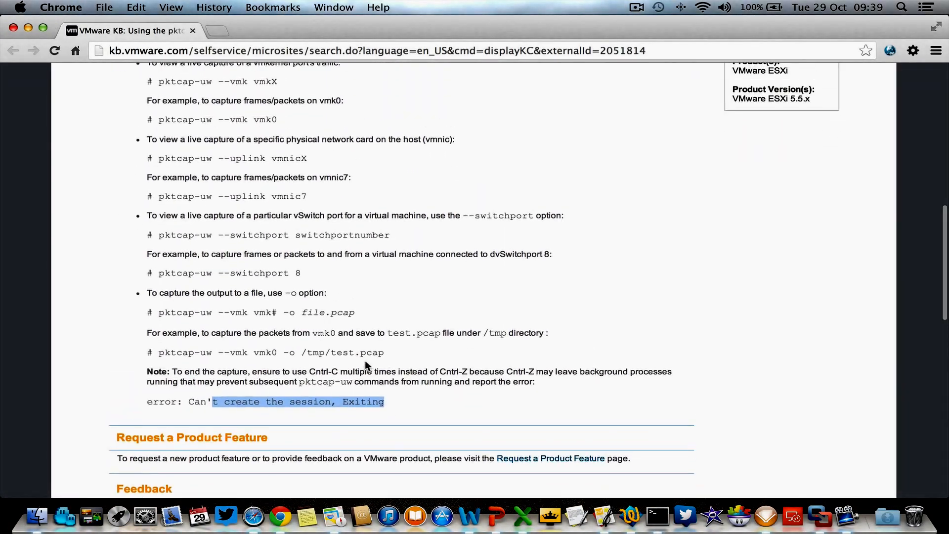
pyautogui.scroll(3)
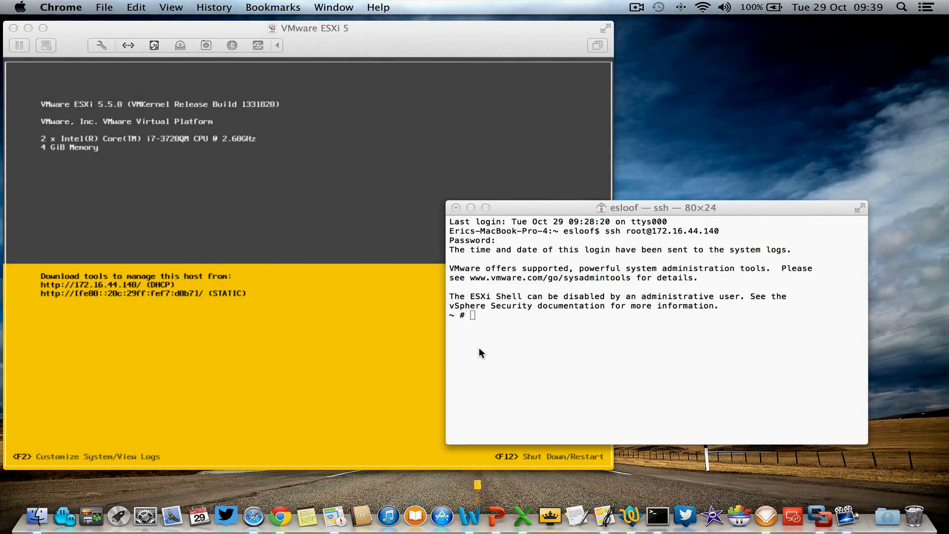
# Step: Run pktcap-uw --vmk vmk0 and scroll through the streaming packet hex dumps
pyautogui.write('pktcap-uw --vmk vmk0')
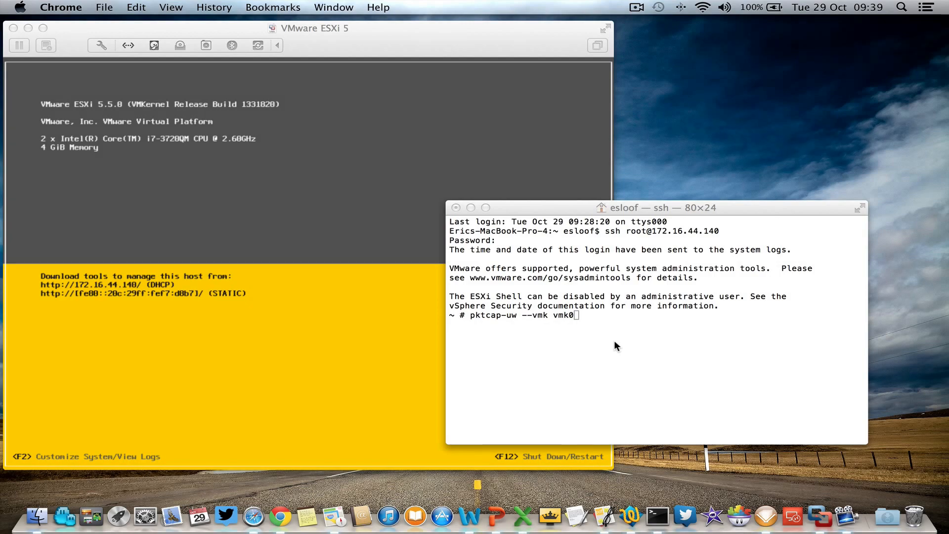
pyautogui.press('Return')
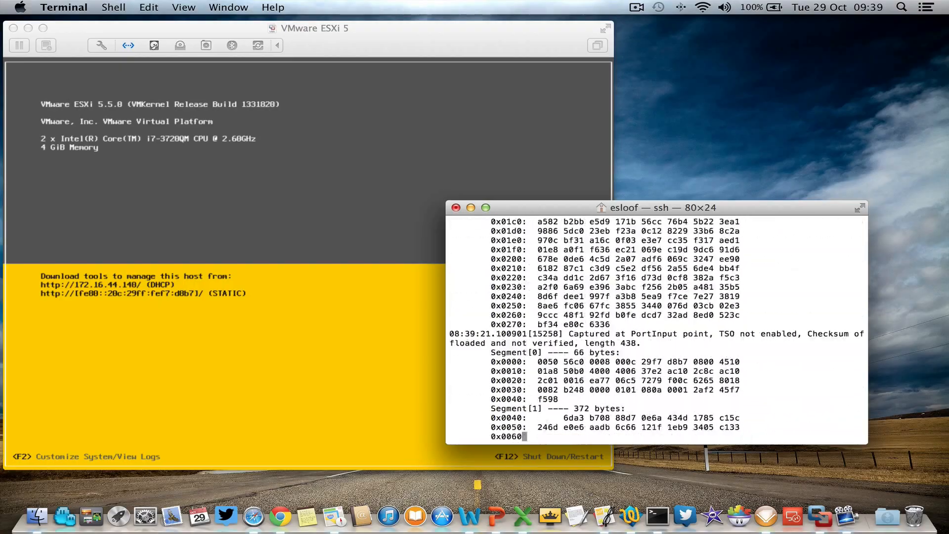
pyautogui.scroll(-3)
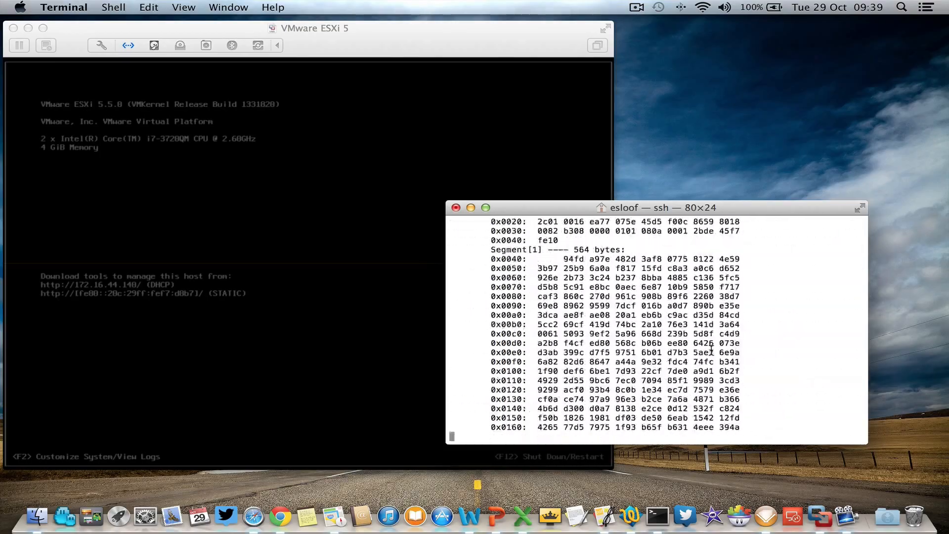
pyautogui.scroll(-3)
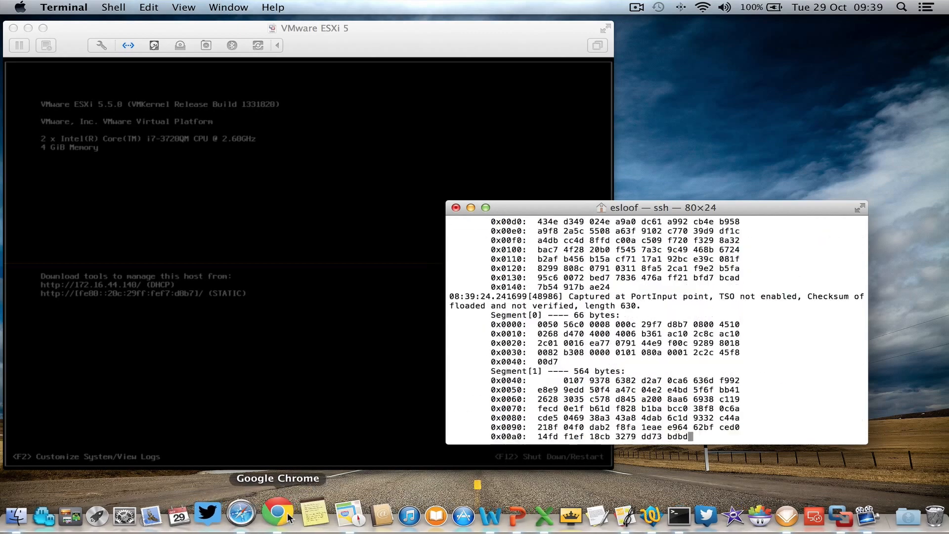
pyautogui.click(278, 516)
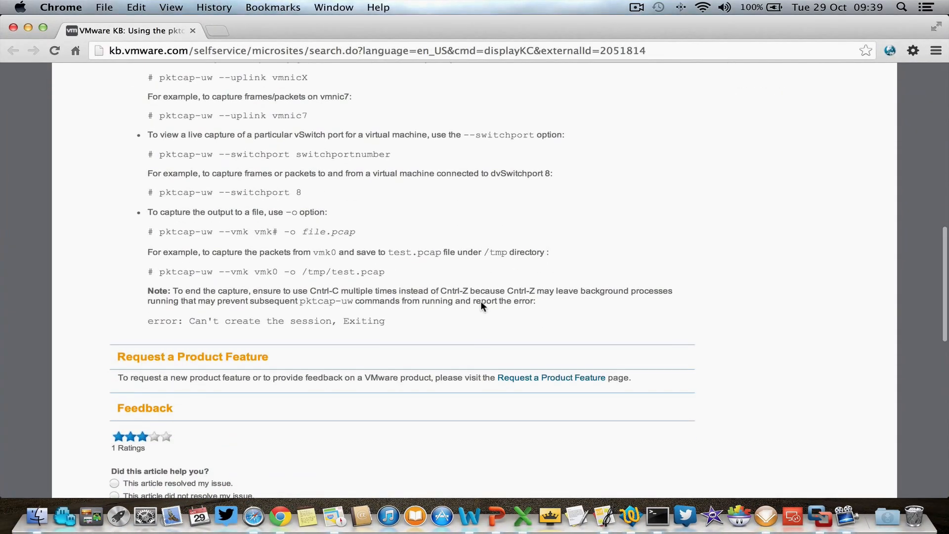
pyautogui.scroll(-3)
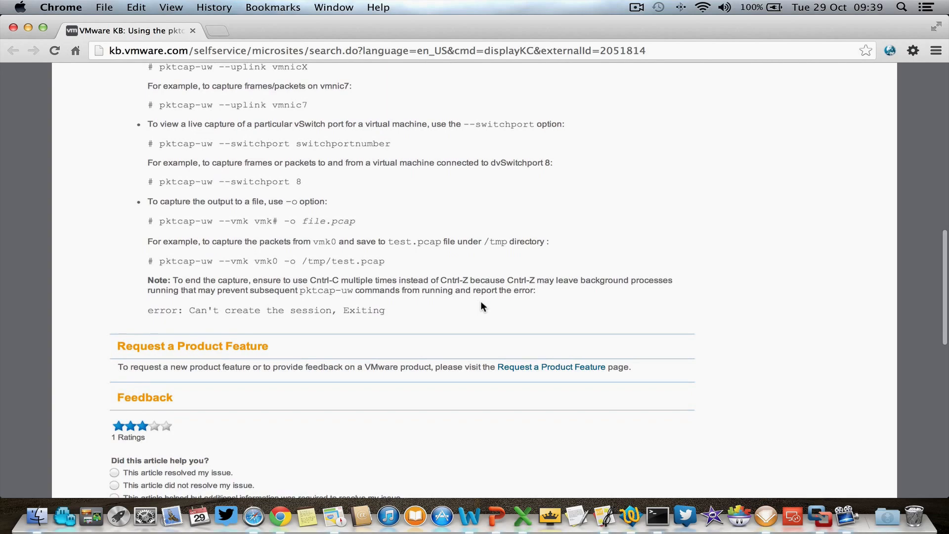
pyautogui.scroll(-3)
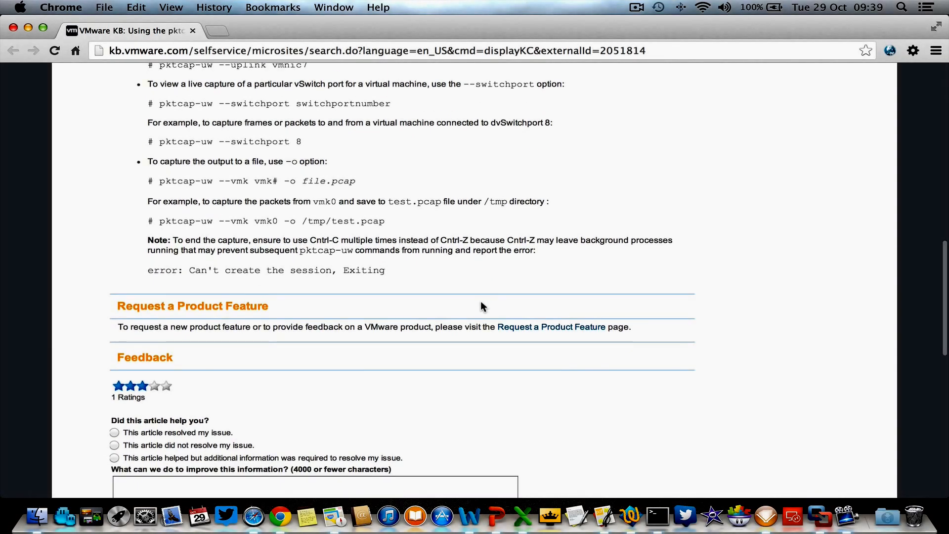
pyautogui.scroll(3)
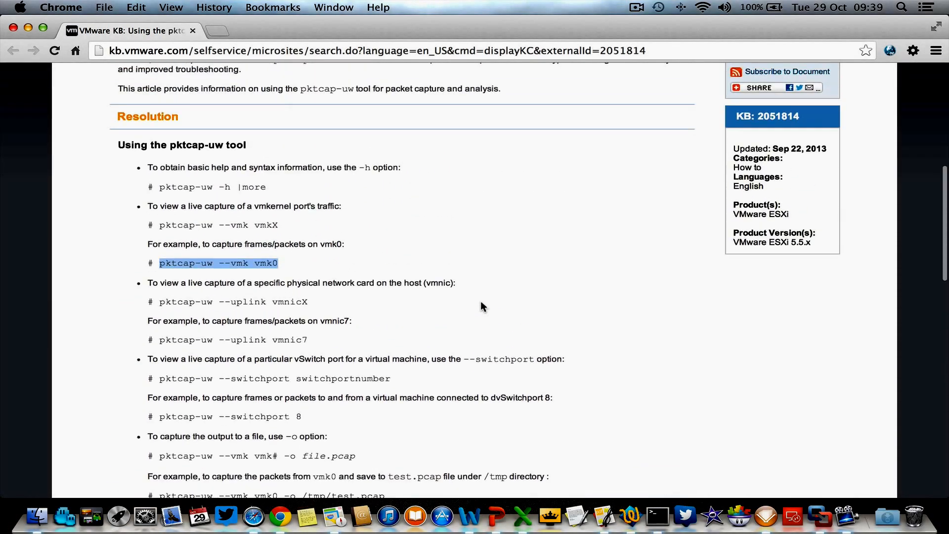
pyautogui.scroll(3)
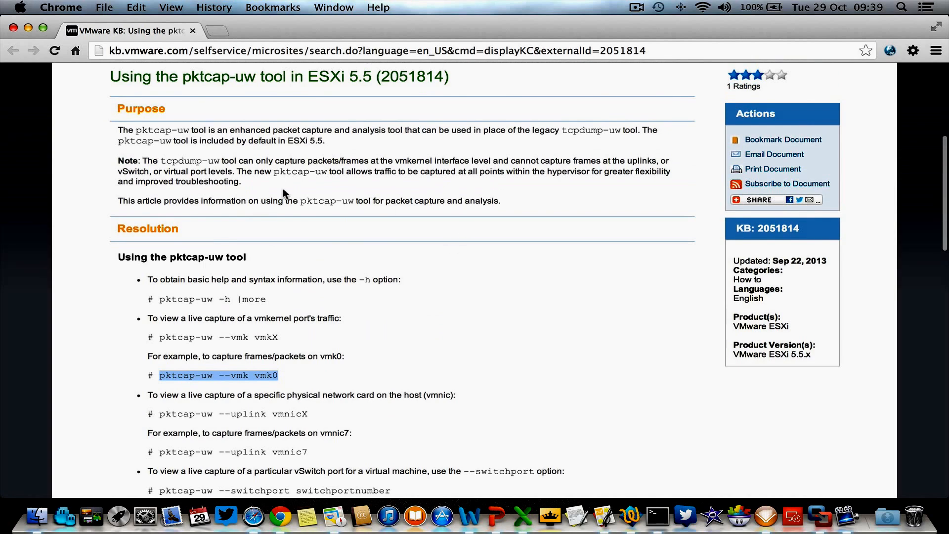
pyautogui.scroll(3)
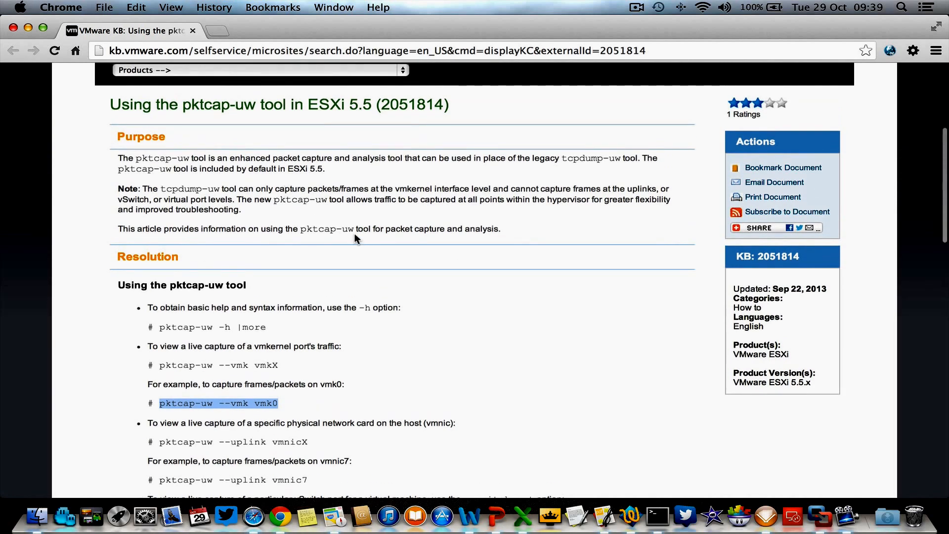
pyautogui.moveTo(315, 234)
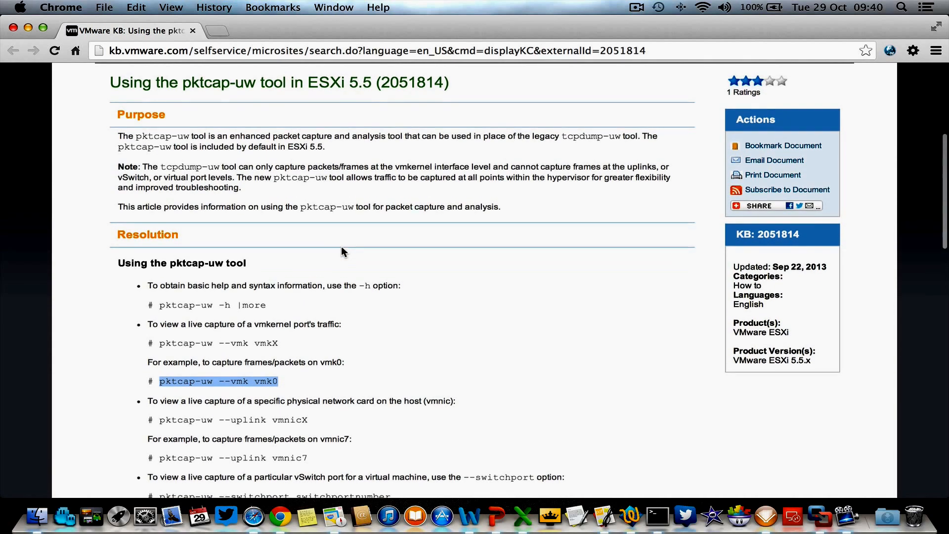
pyautogui.scroll(-3)
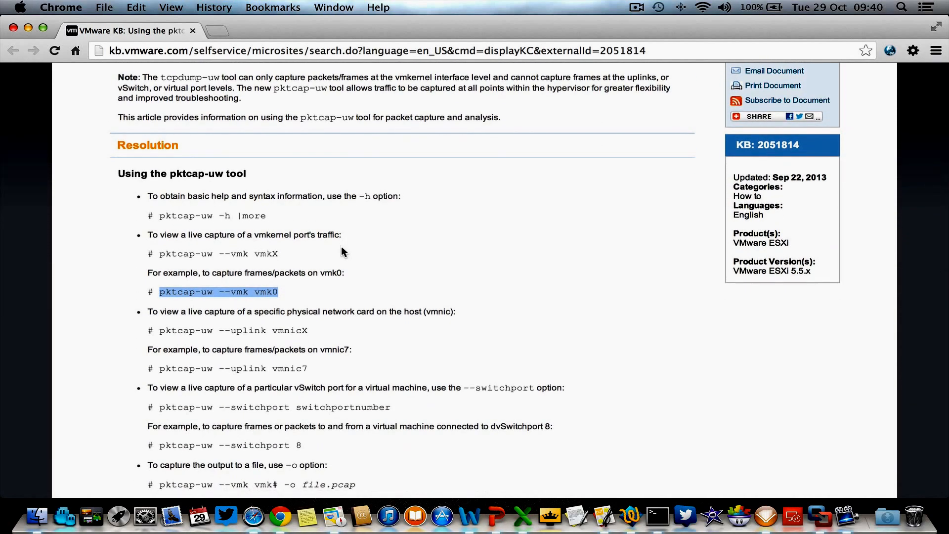
pyautogui.scroll(-3)
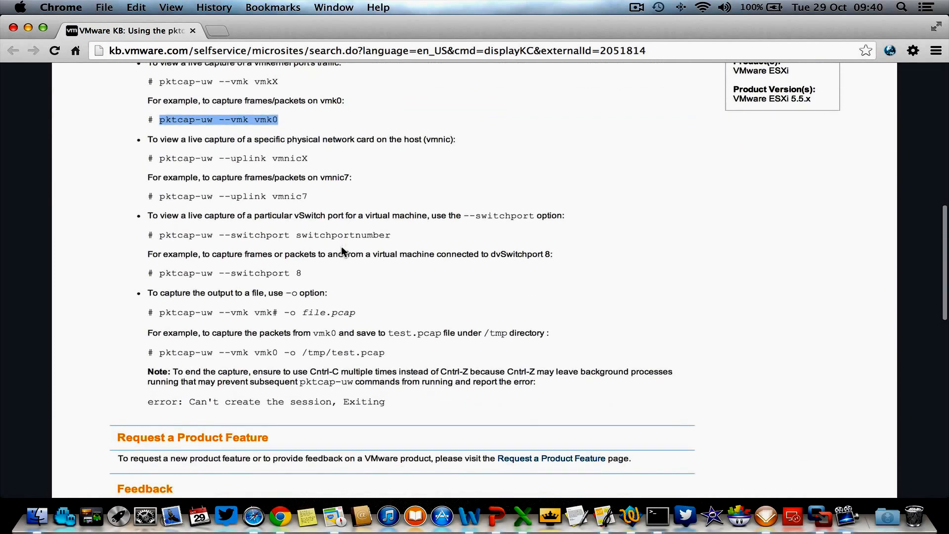
pyautogui.moveTo(600, 372)
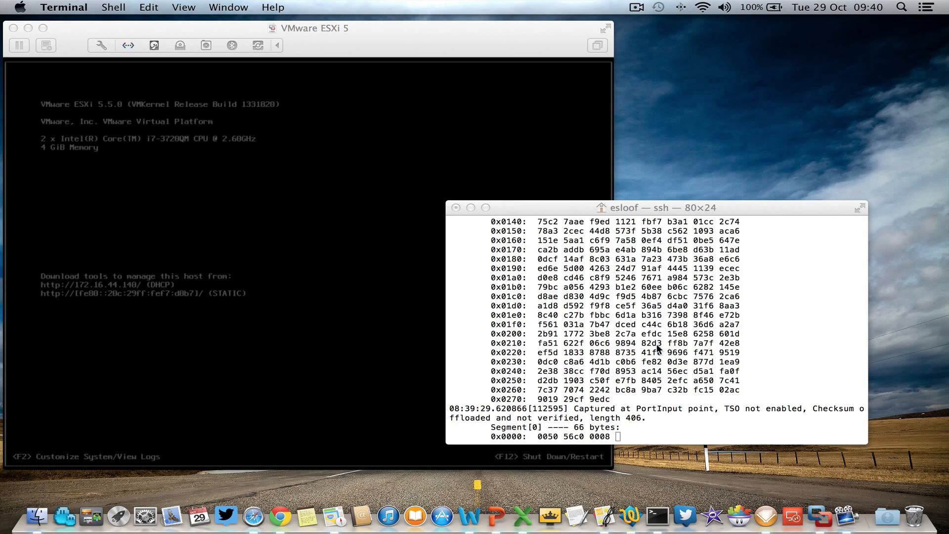
pyautogui.moveTo(457, 208)
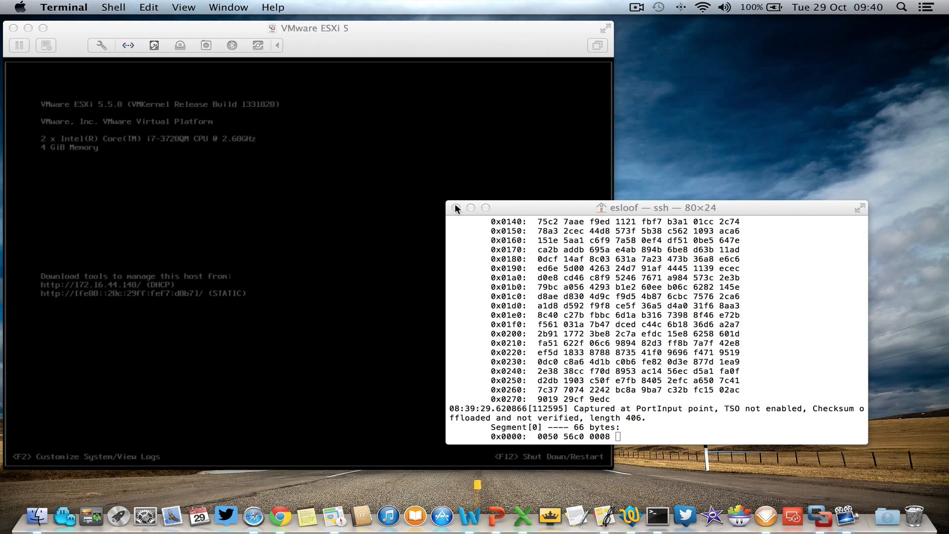
pyautogui.moveTo(485, 134)
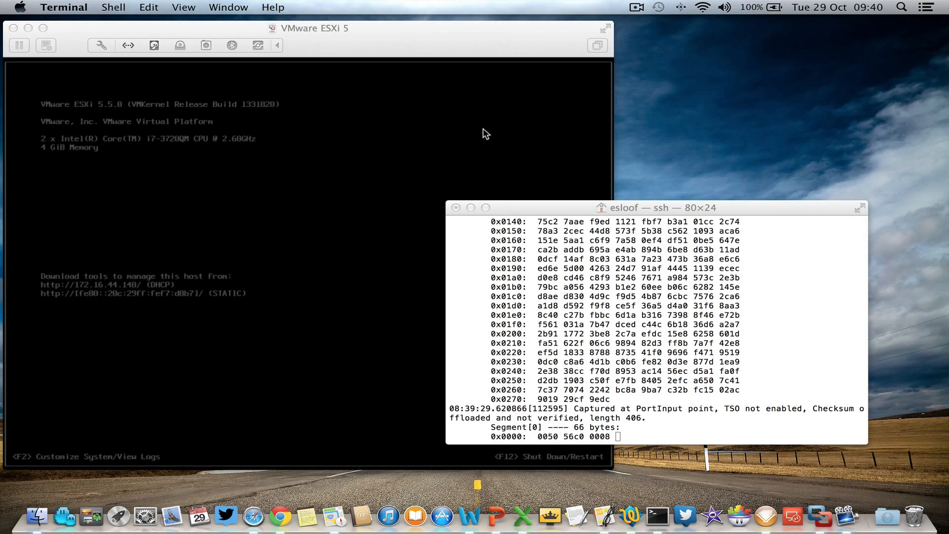
# Step: Close the capture's Terminal window and confirm terminating the ssh process
pyautogui.click(455, 208)
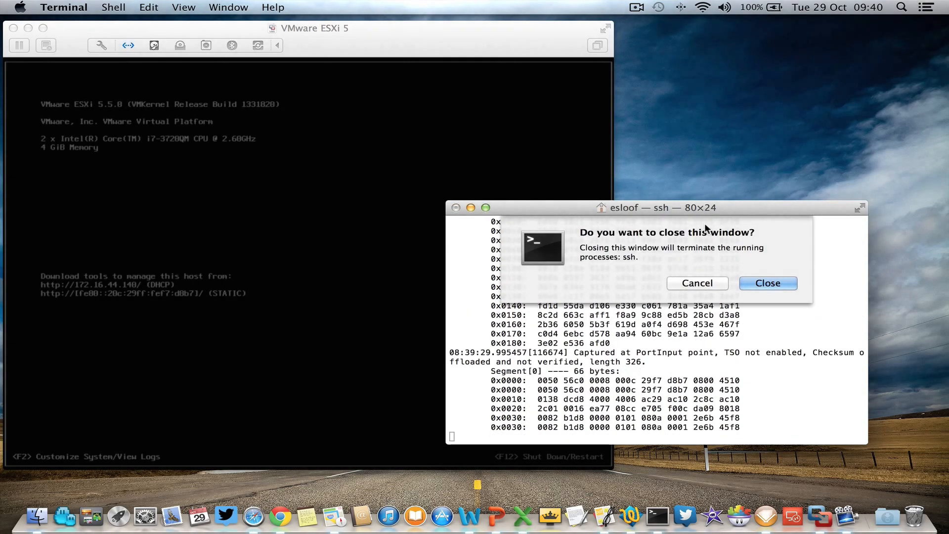
pyautogui.click(767, 283)
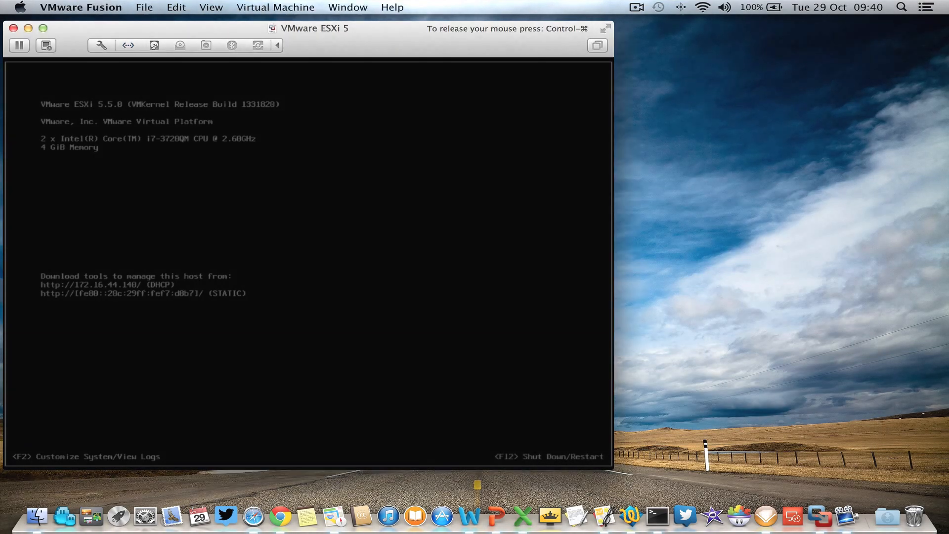